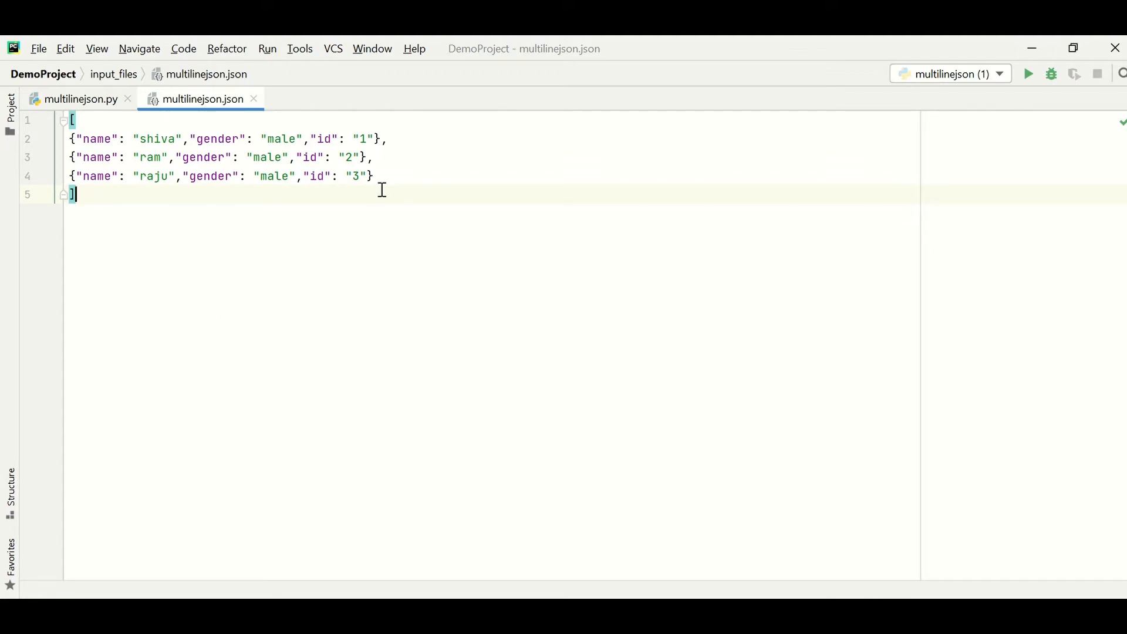
pyautogui.moveTo(212, 154)
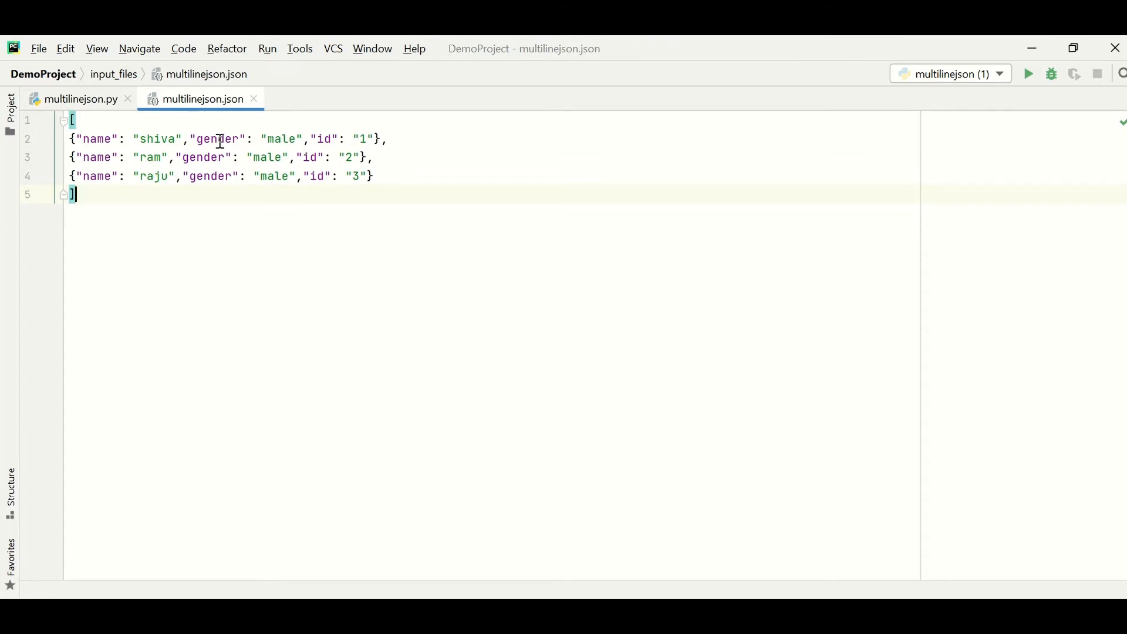
pyautogui.moveTo(92, 202)
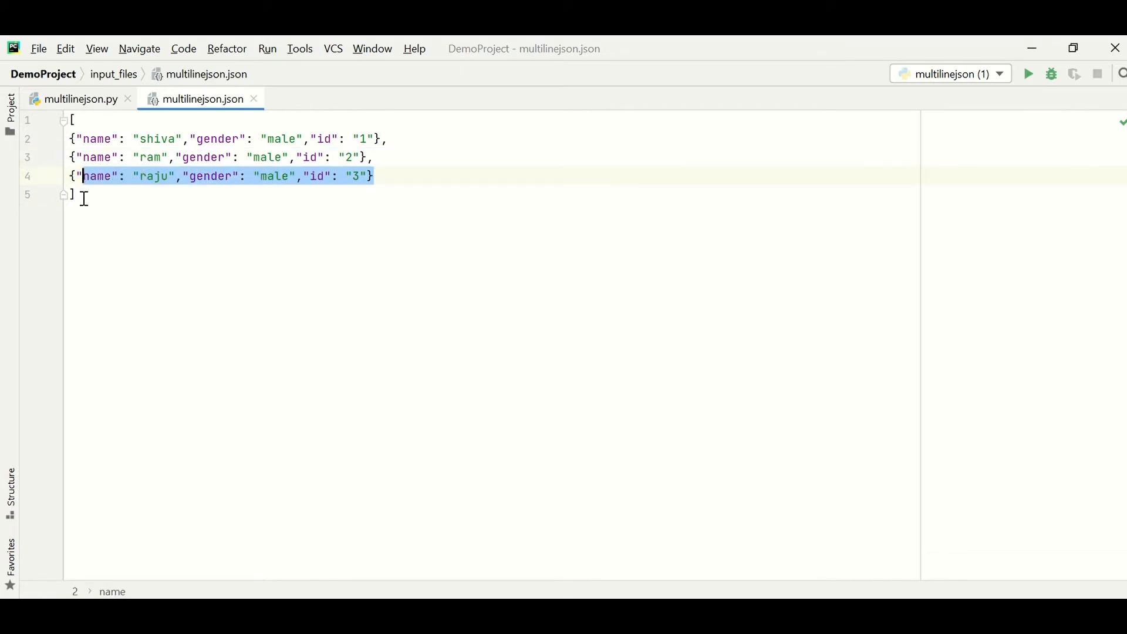
# - Highlight the whole multilinejson.json content, then move to the multilinejson.py script
pyautogui.press('ctrl+a')
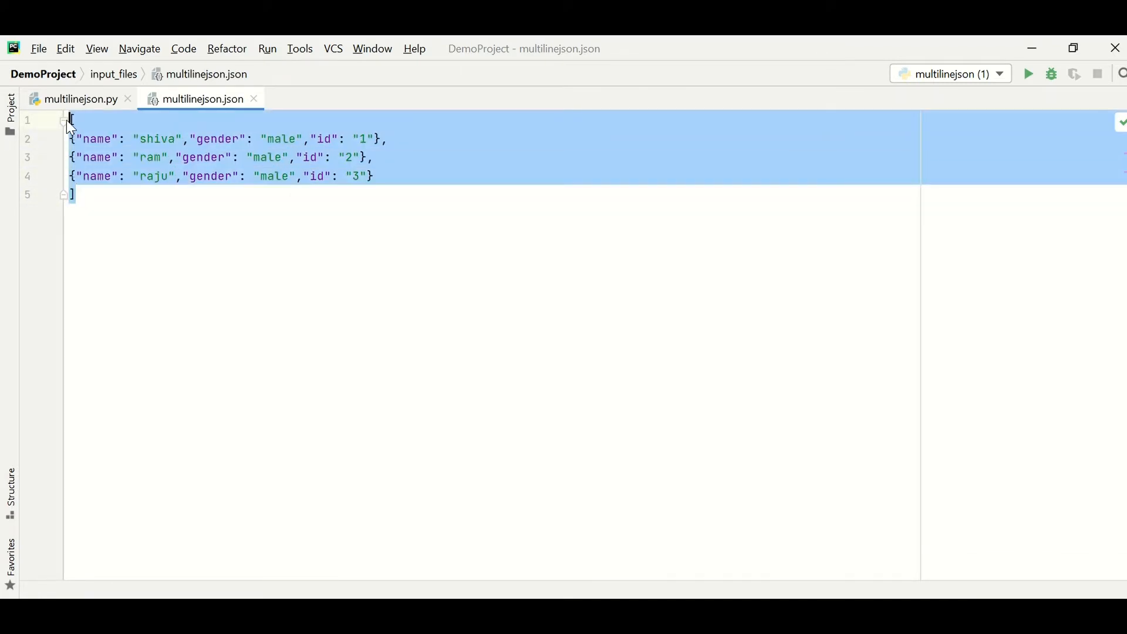
pyautogui.click(373, 175)
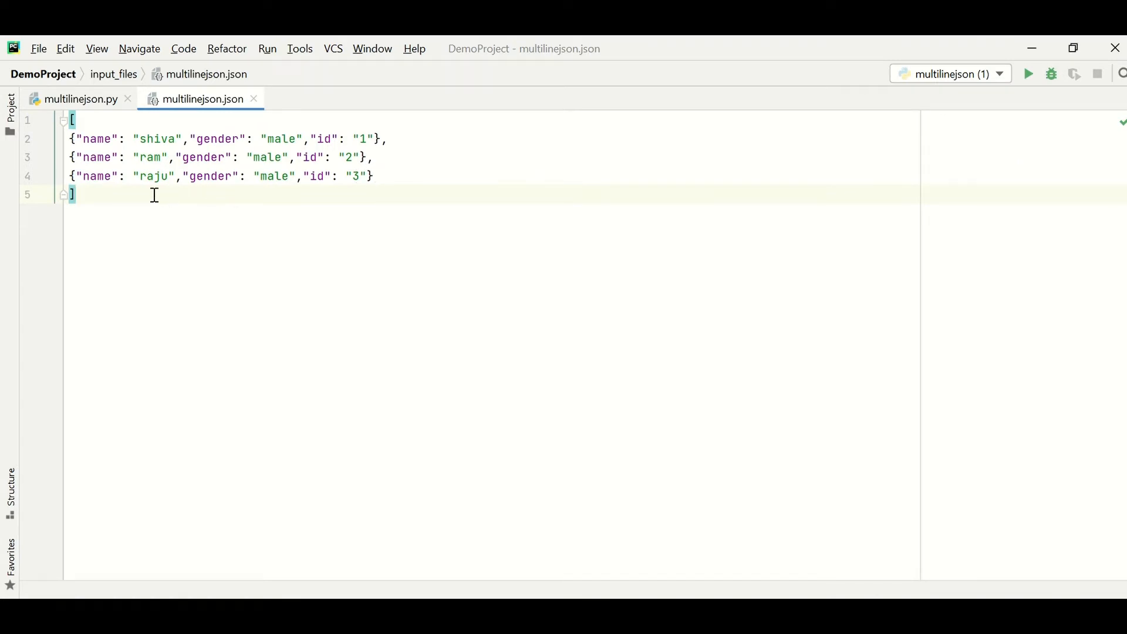
pyautogui.click(79, 98)
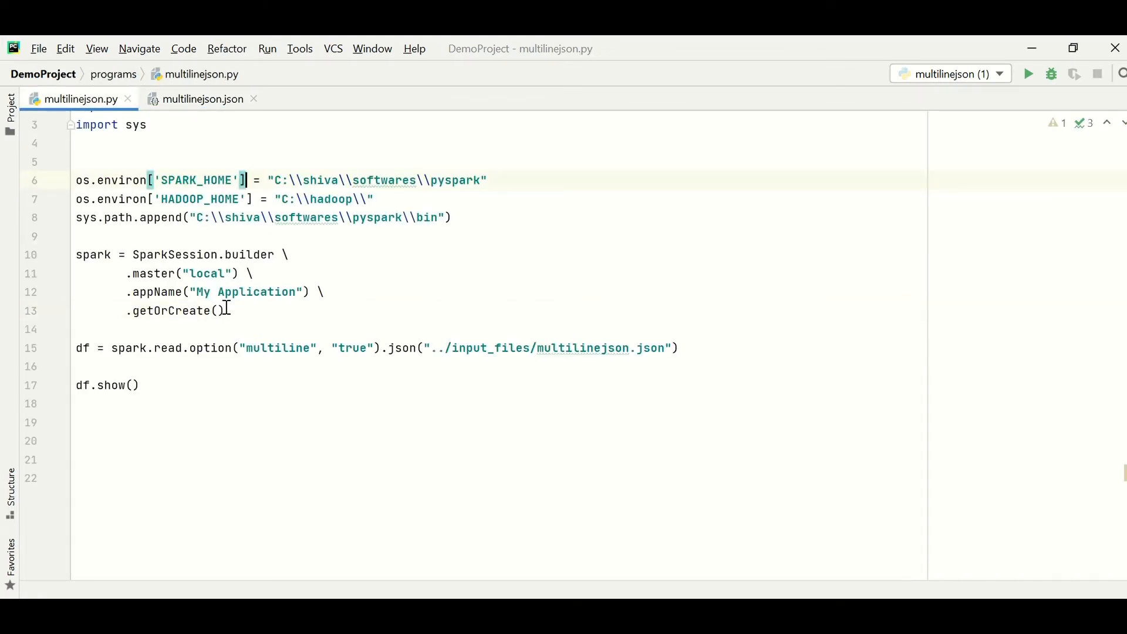
pyautogui.moveTo(75, 254); pyautogui.dragTo(224, 309)
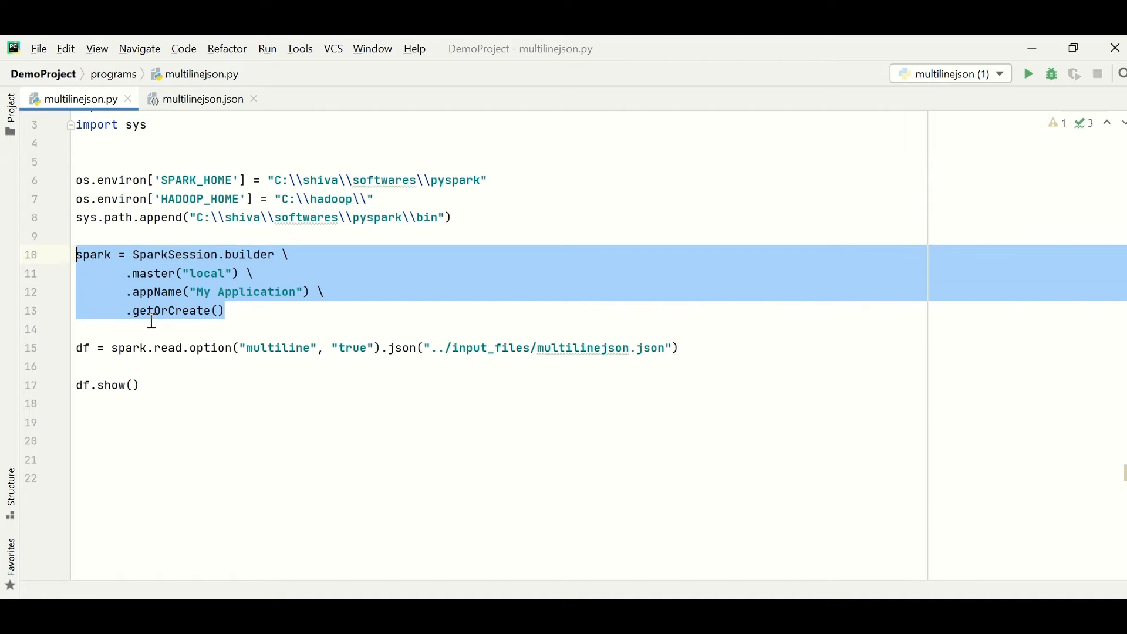
pyautogui.click(224, 351)
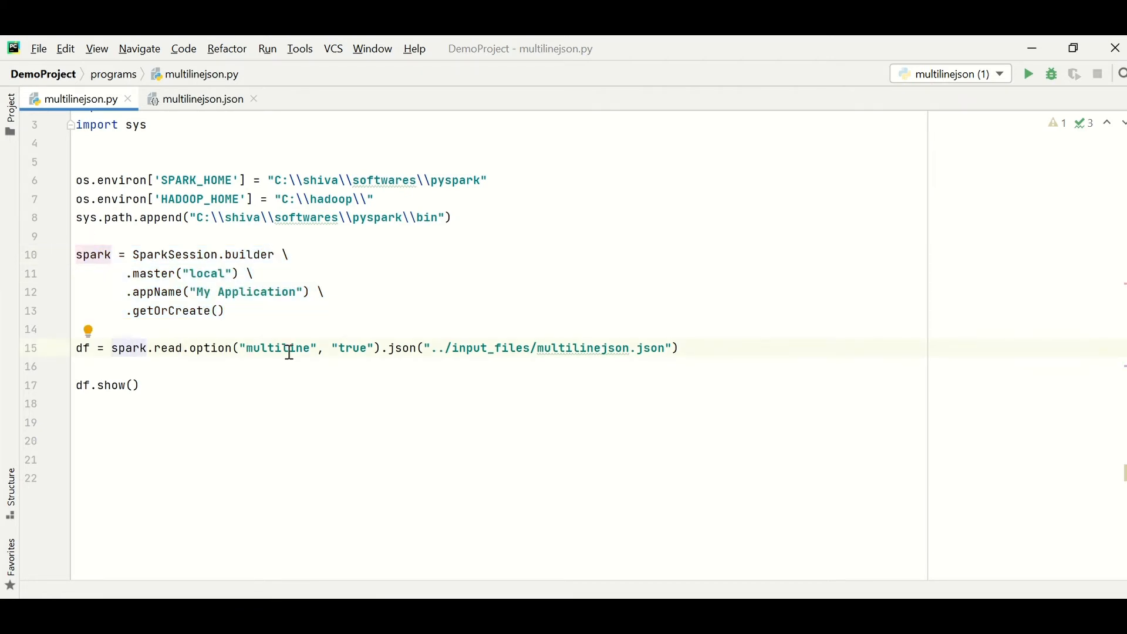
pyautogui.moveTo(308, 361)
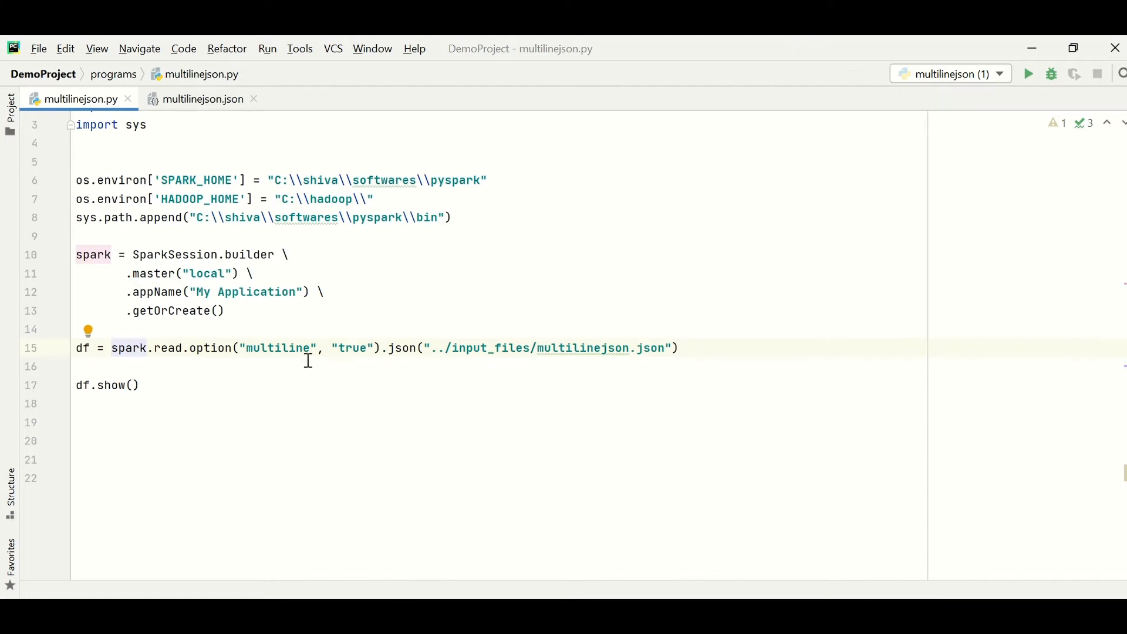
pyautogui.moveTo(271, 354)
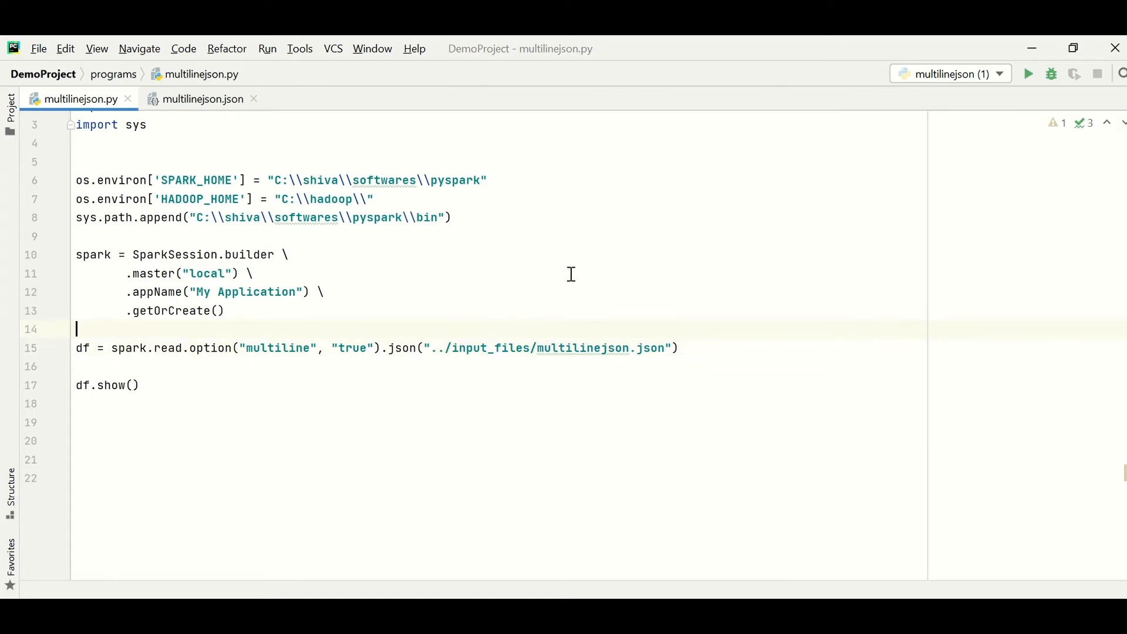
# - Run multilinejson.py from the editor context menu and return to the multilinejson.json data file
pyautogui.rightClick(570, 274)
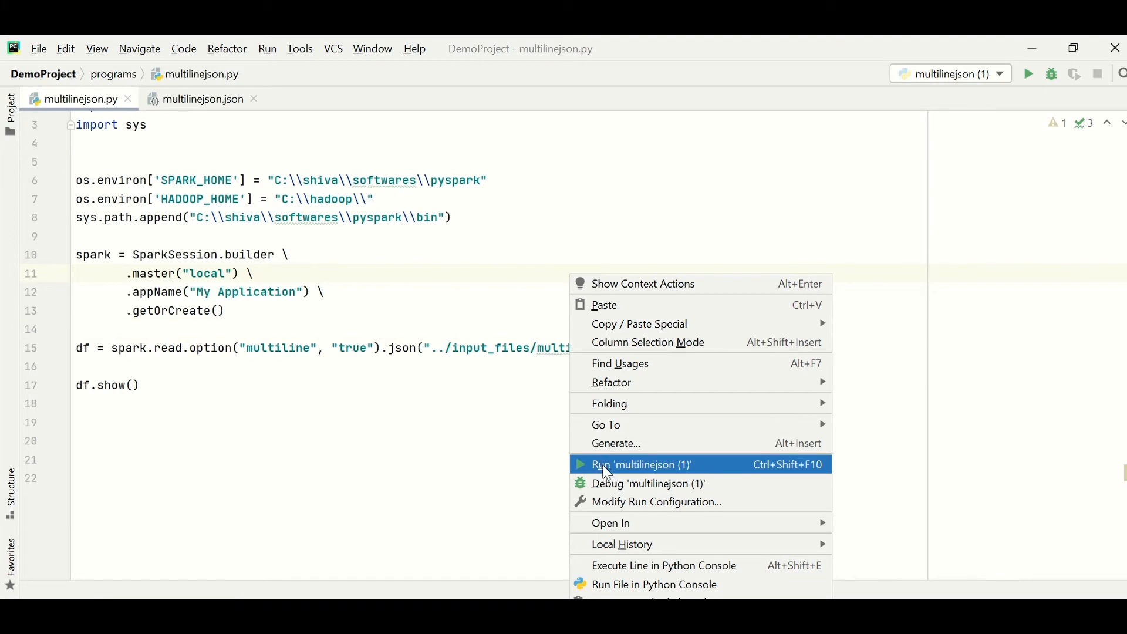
pyautogui.click(639, 465)
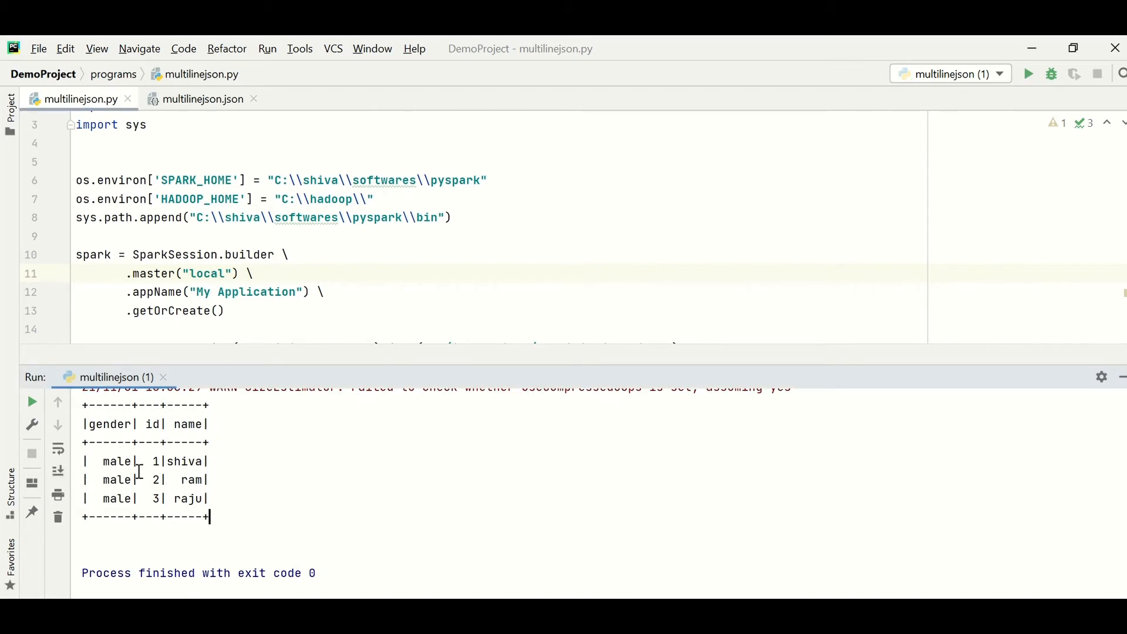
pyautogui.click(203, 98)
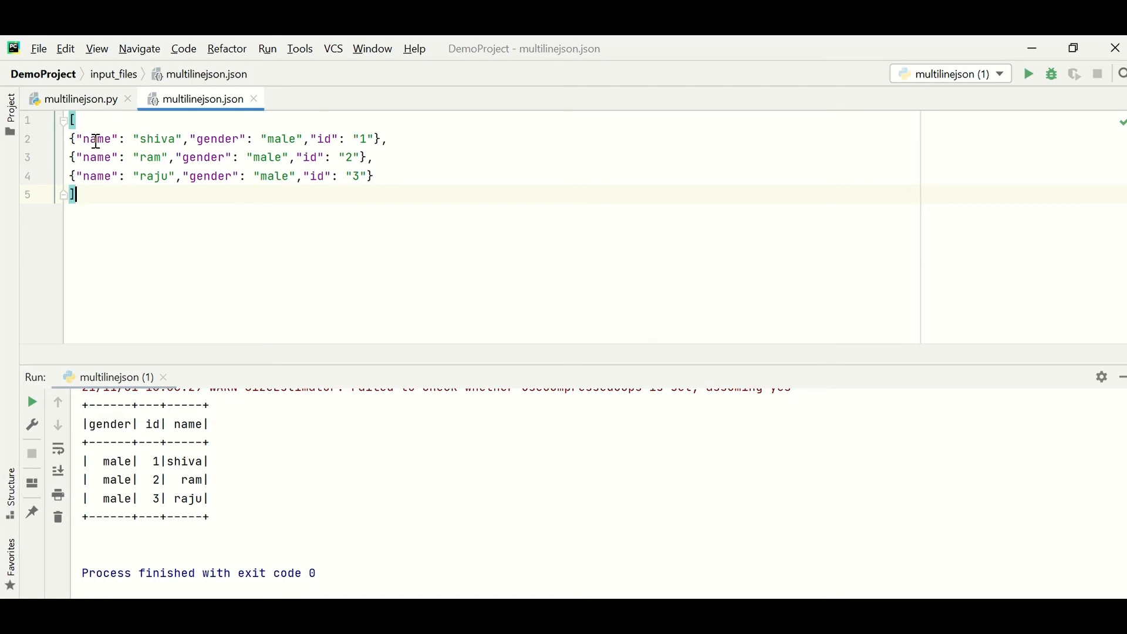
pyautogui.moveTo(111, 393)
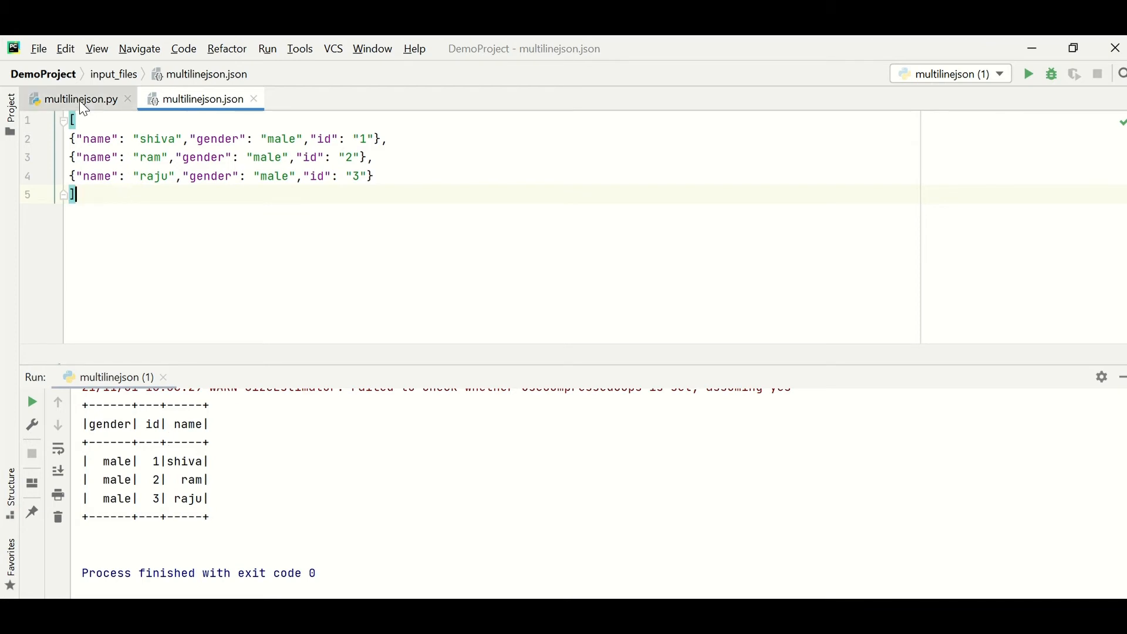
# - Return to the multilinejson.py script
pyautogui.click(80, 99)
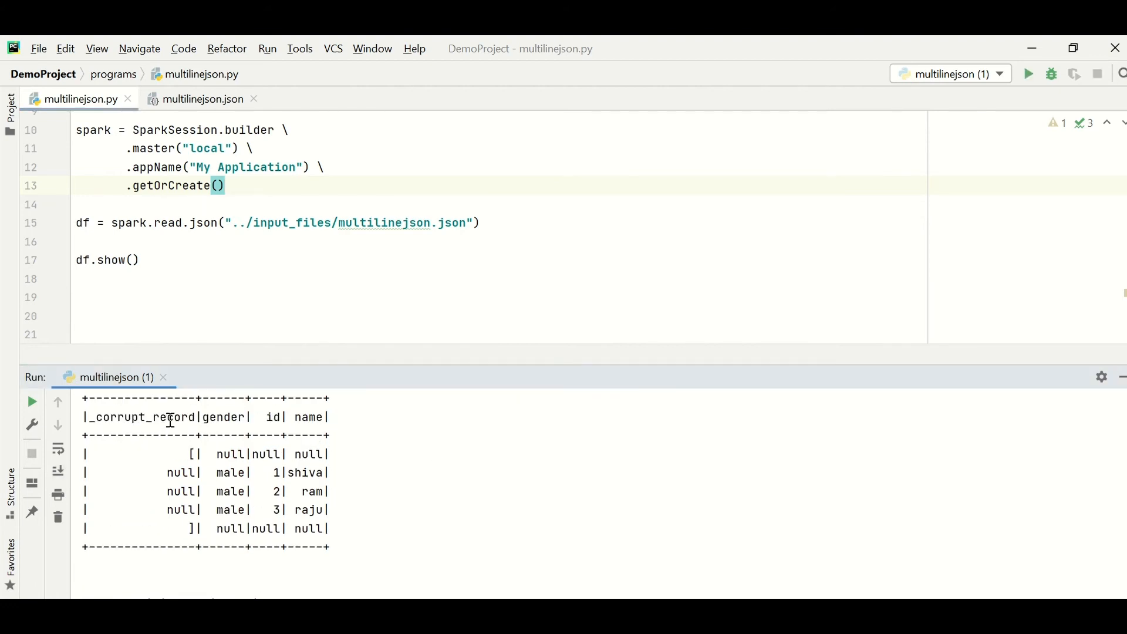
# - Compare the _corrupt_record output with the JSON data and restore .option("multiline", "true") on spark.read
pyautogui.doubleClick(142, 416)
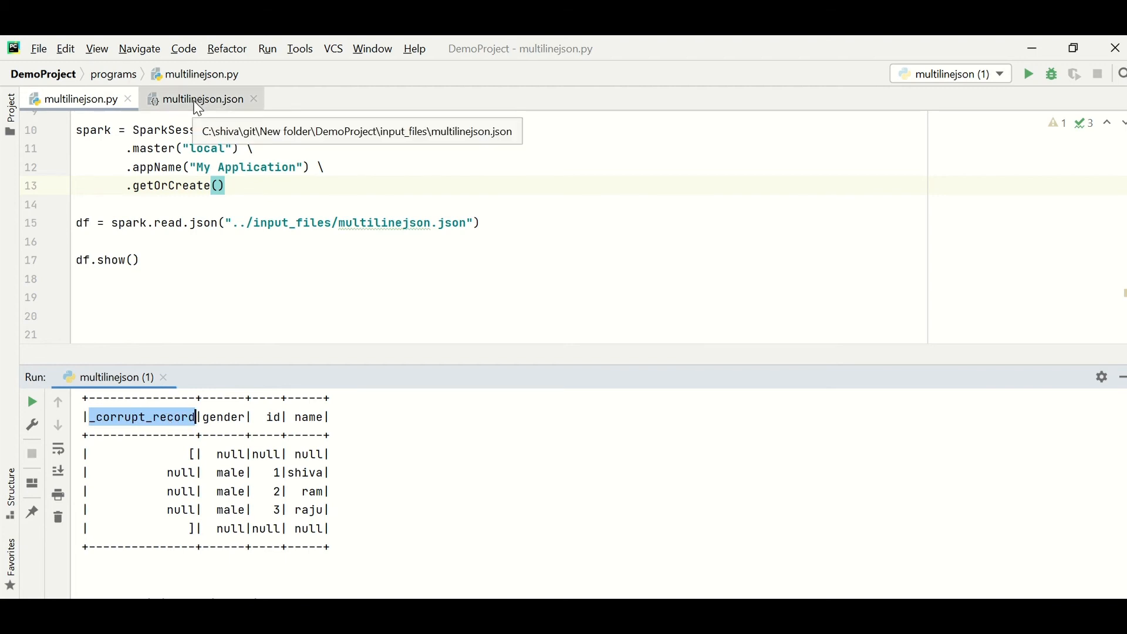
pyautogui.click(200, 98)
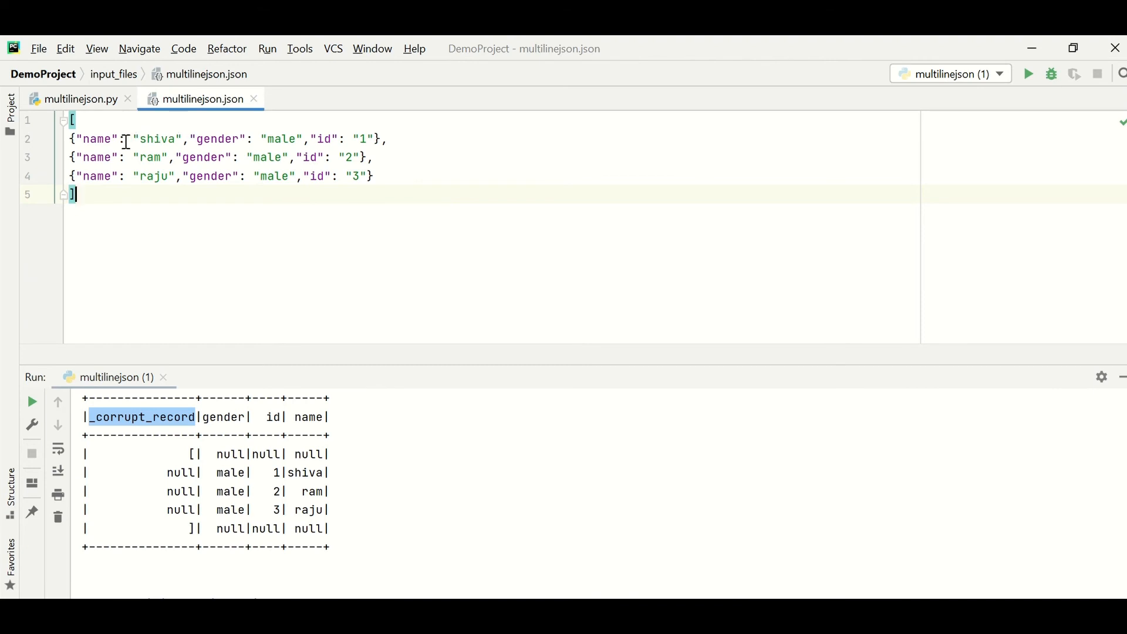
pyautogui.click(80, 99)
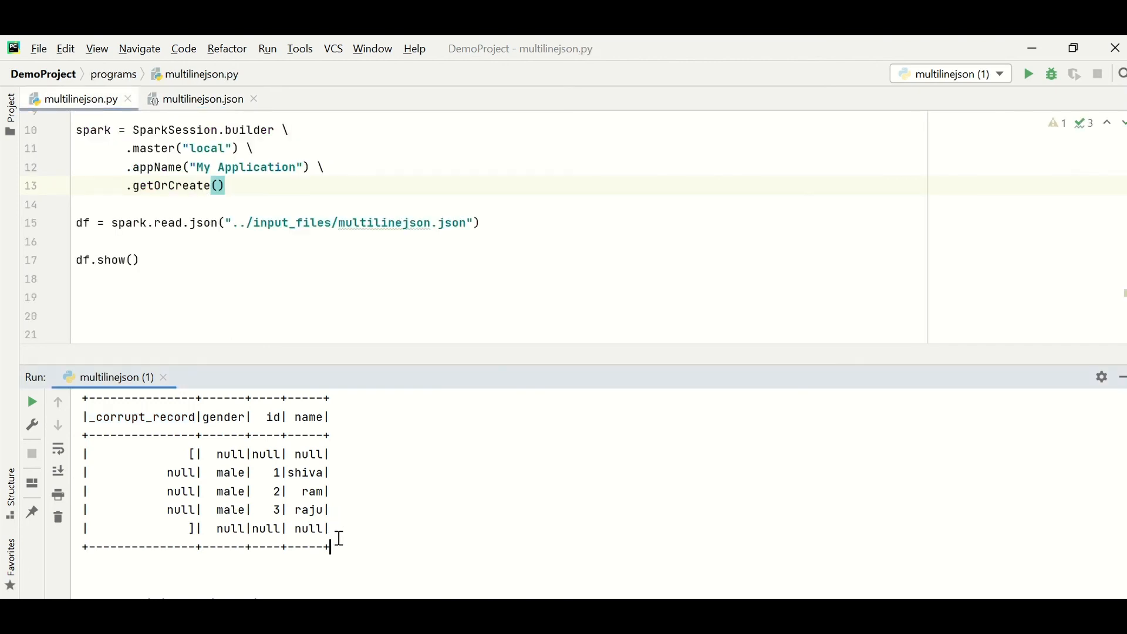
pyautogui.moveTo(105, 411); pyautogui.dragTo(331, 546)
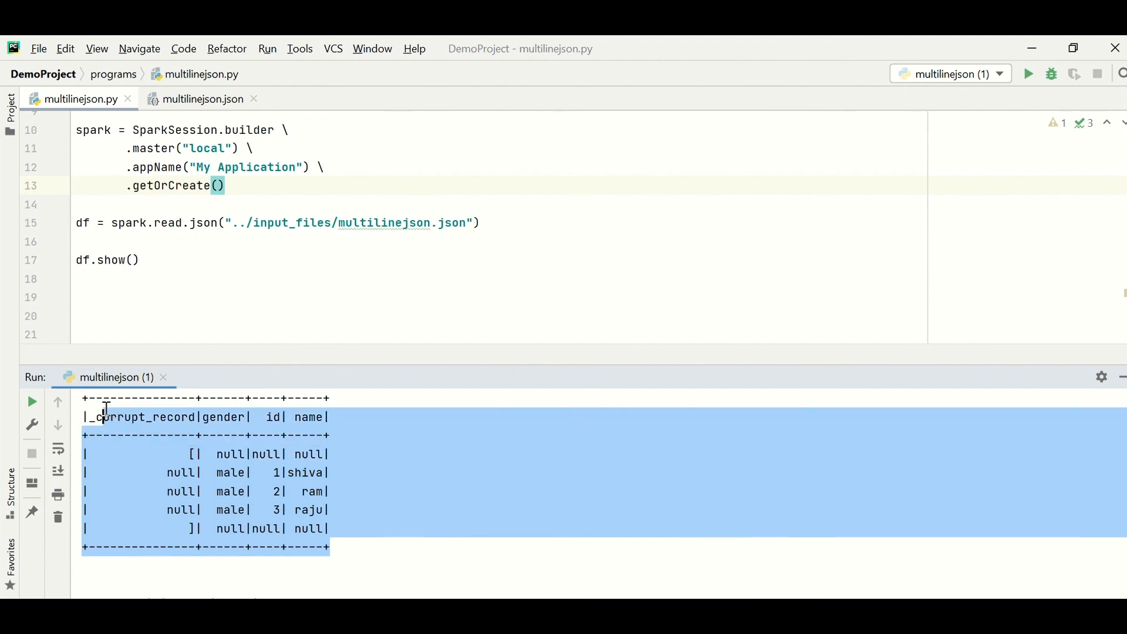
pyautogui.write('.option("multiline", "true")')
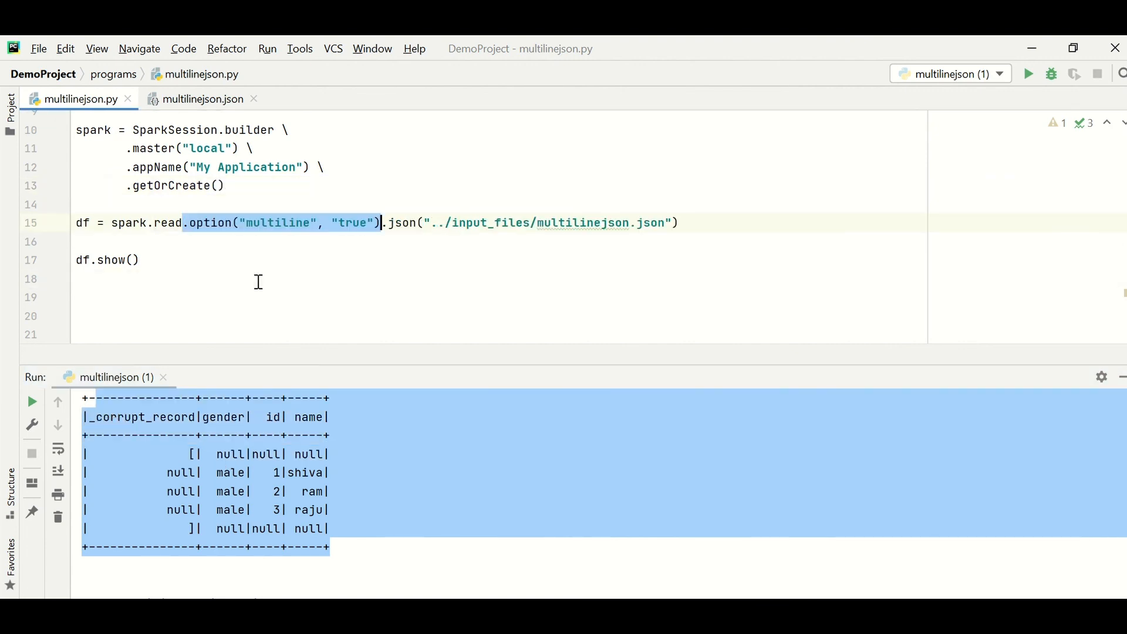